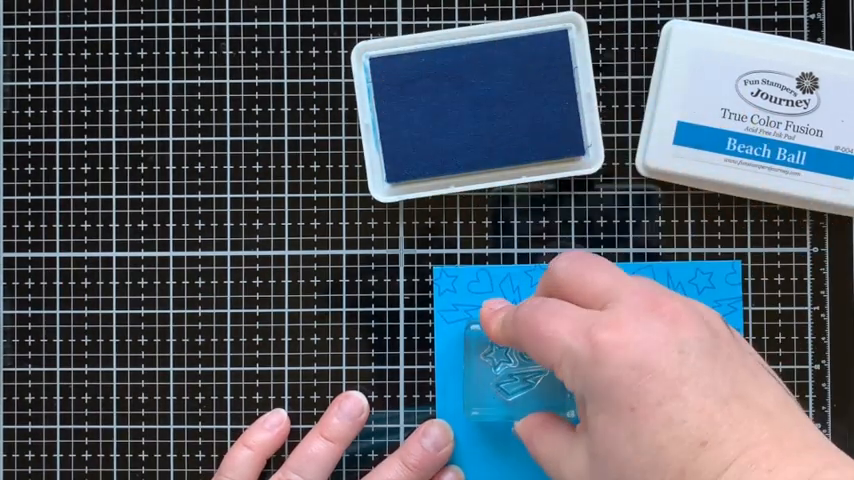
mouse_move(450, 110)
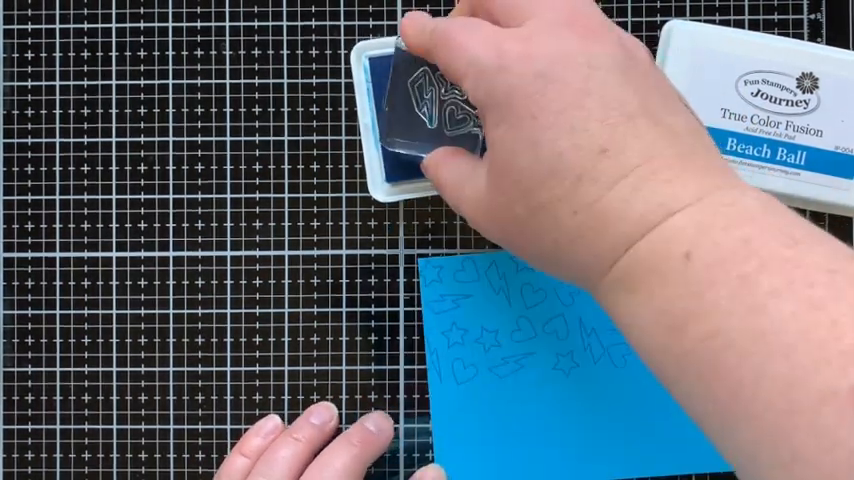